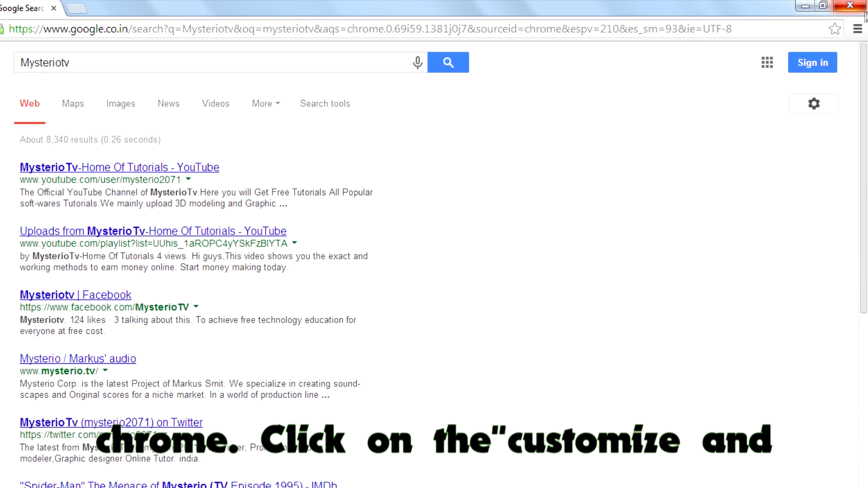
Open Chrome's 'Customize and control Google Chrome' menu on the Mysteriotv results page
{"action": "left_click", "coordinate": [851, 57]}
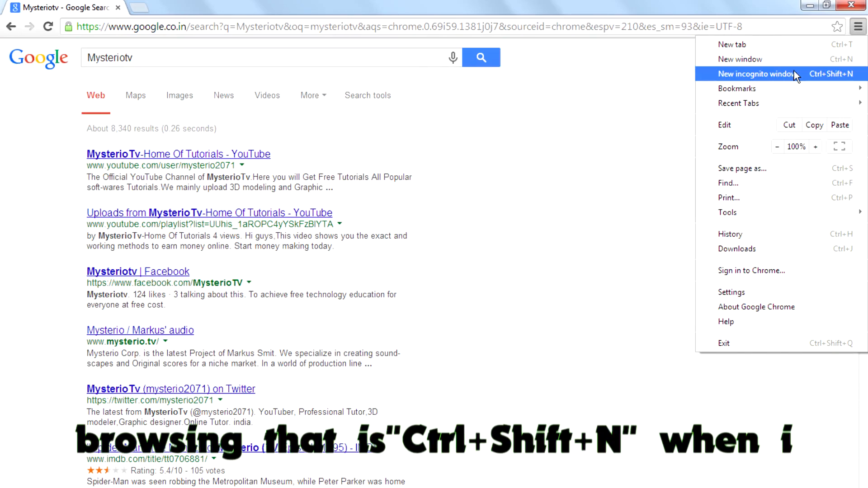
Open a new Chrome incognito window and type 'khdaf'
{"action": "left_click", "coordinate": [755, 74]}
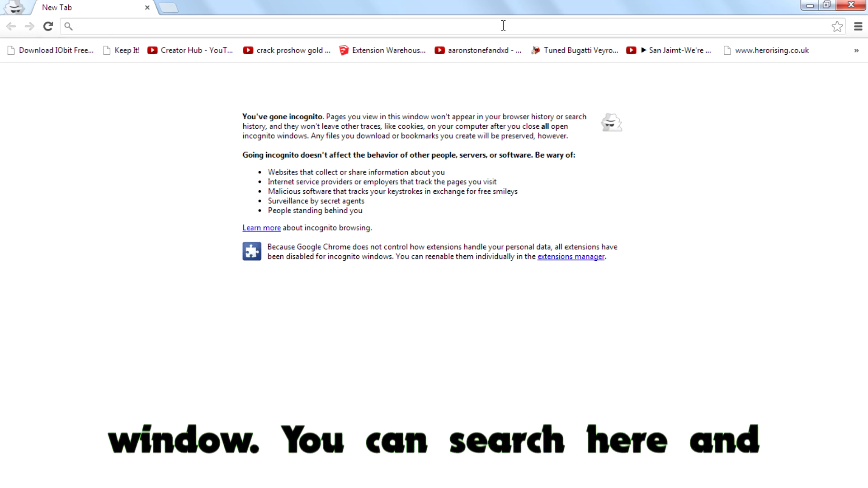
{"action": "type", "text": "khdaf"}
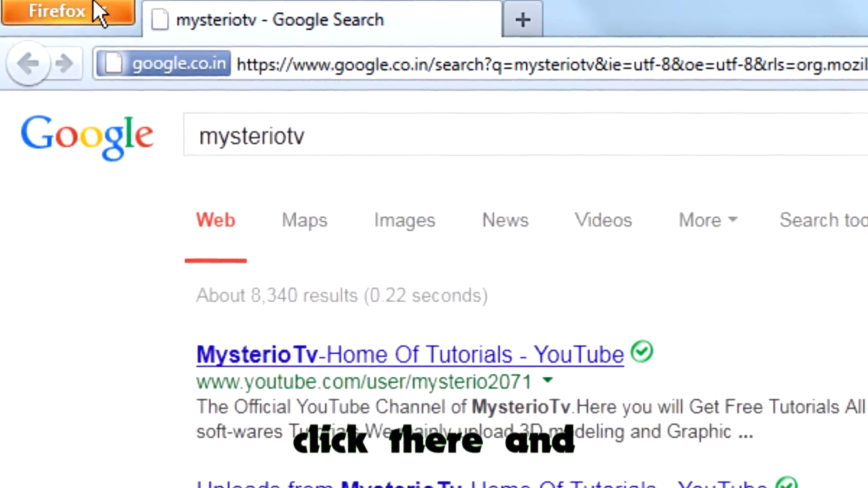
Open Firefox's orange main menu over the mysteriotv results
{"action": "left_click", "coordinate": [53, 13]}
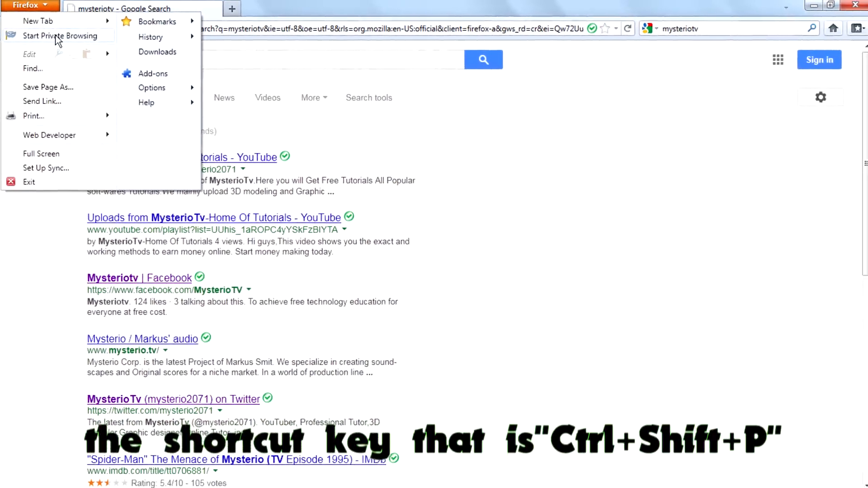
Start a Firefox Private Browsing session and confirm it in the dialog
{"action": "left_click", "coordinate": [56, 35]}
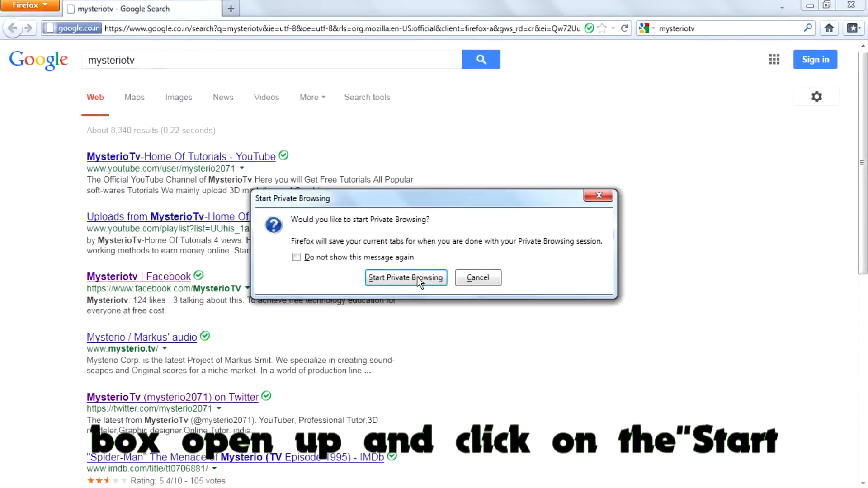
{"action": "left_click", "coordinate": [405, 277]}
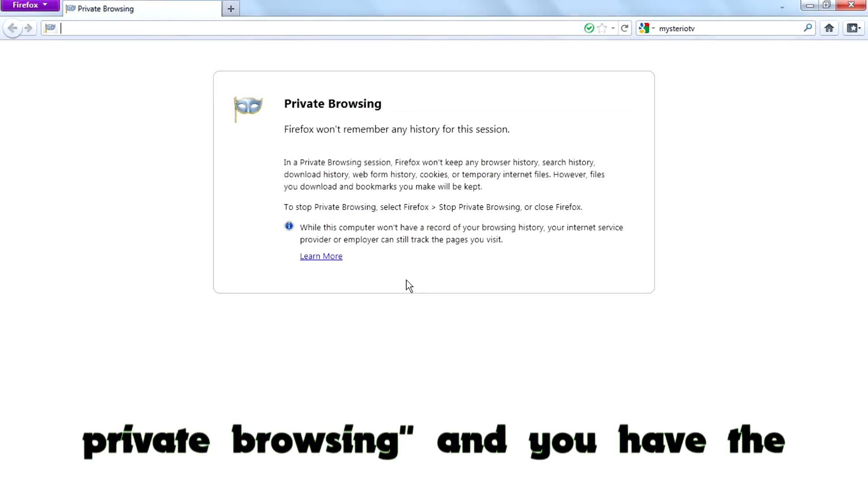